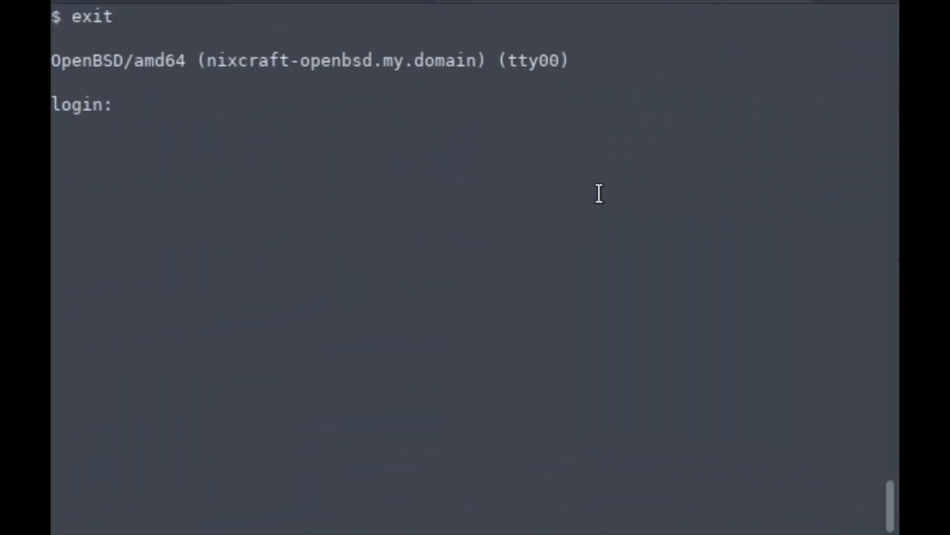
- Log in as vivek, confirm the home directory, and print the saved 6.3 bsd.rd and SHA256.sig URLs
type("vivek")
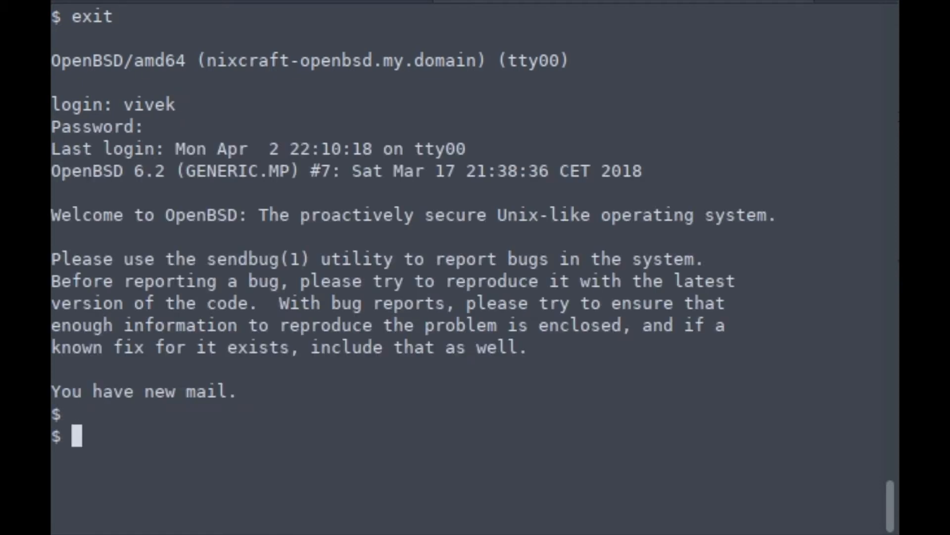
type("pwd")
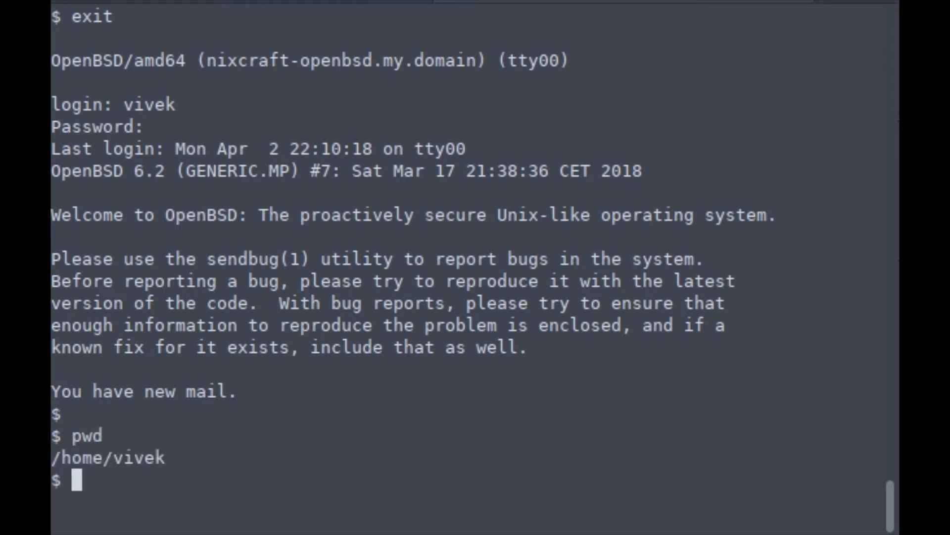
type("cat files")
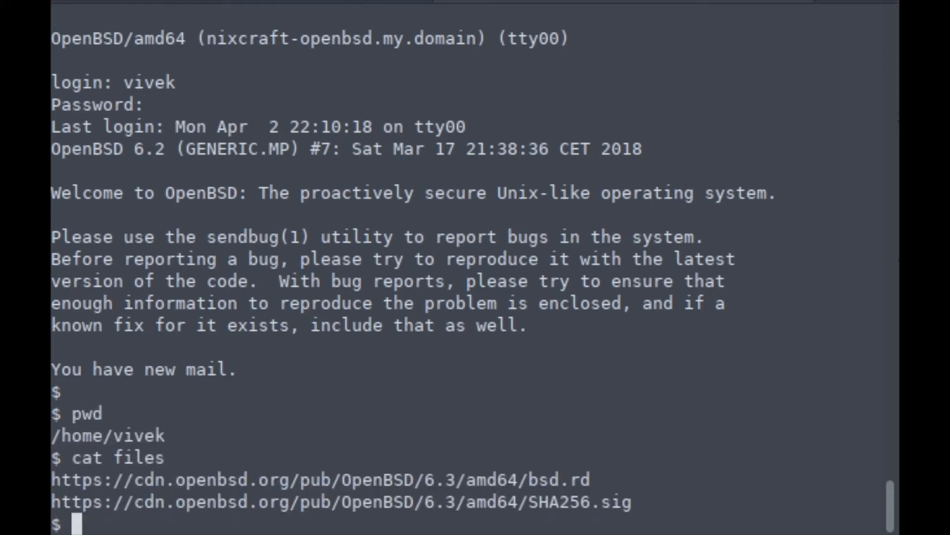
- Fetch the 6.3 bsd.rd ramdisk and SHA256.sig with ftp into the home folder
type("ftp")
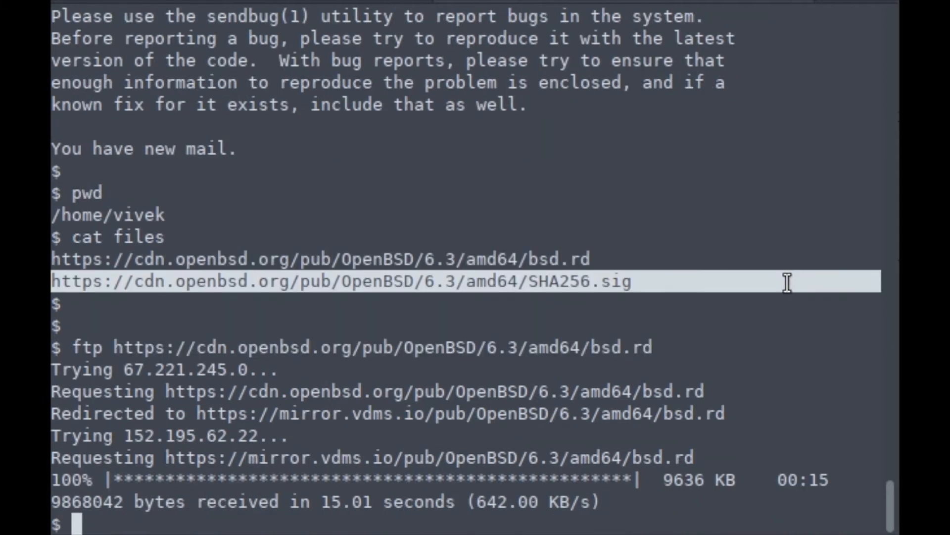
type("ftp")
type("ls -l")
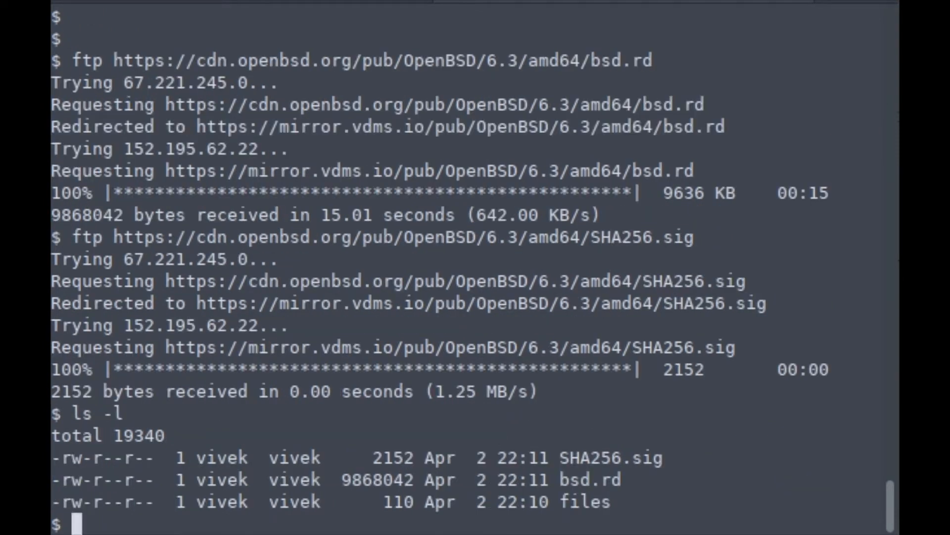
- Verify bsd.rd with signify against /etc/signify/openbsd-63-base.pub and SHA256.sig, then su to root
type("signify -C")
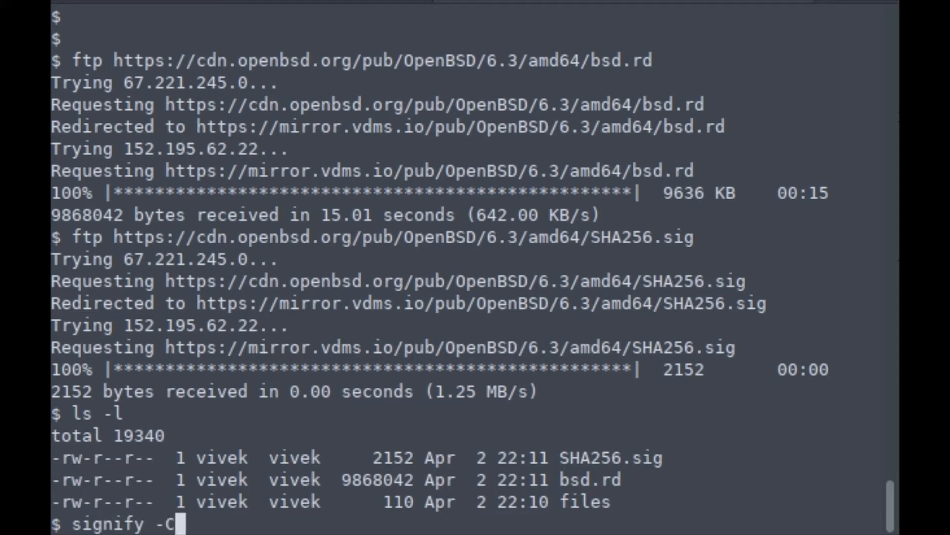
type("-p /etc/")
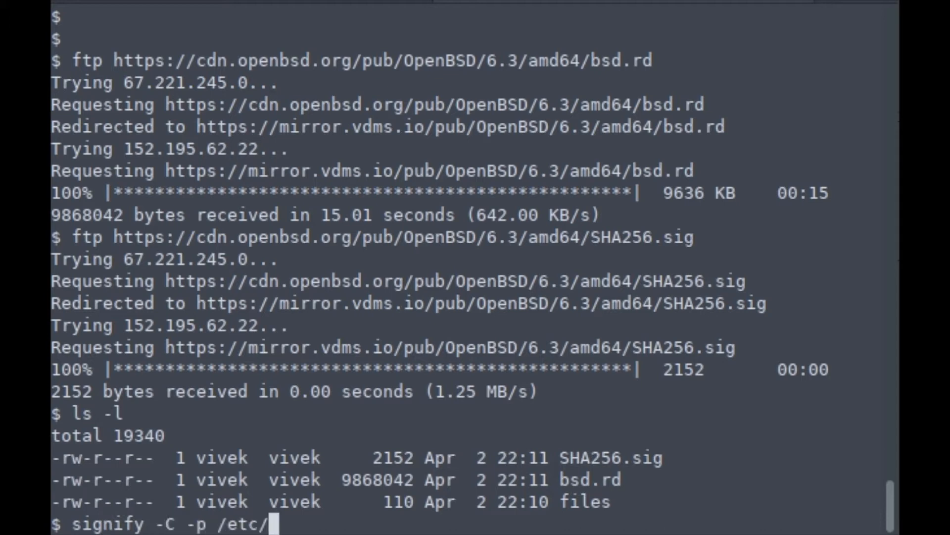
type("signify/openbsd-63-base.pub -x SHA256.sig")
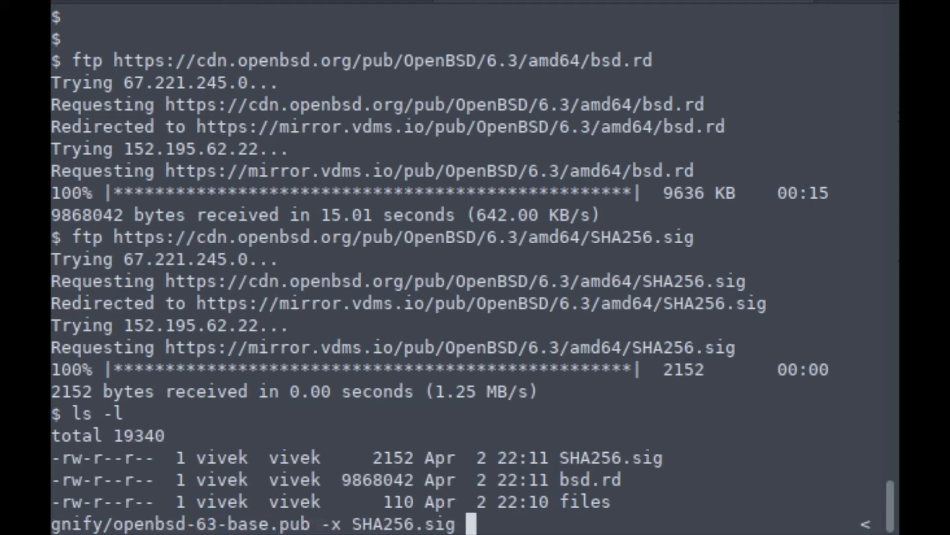
type("bsd.rd")
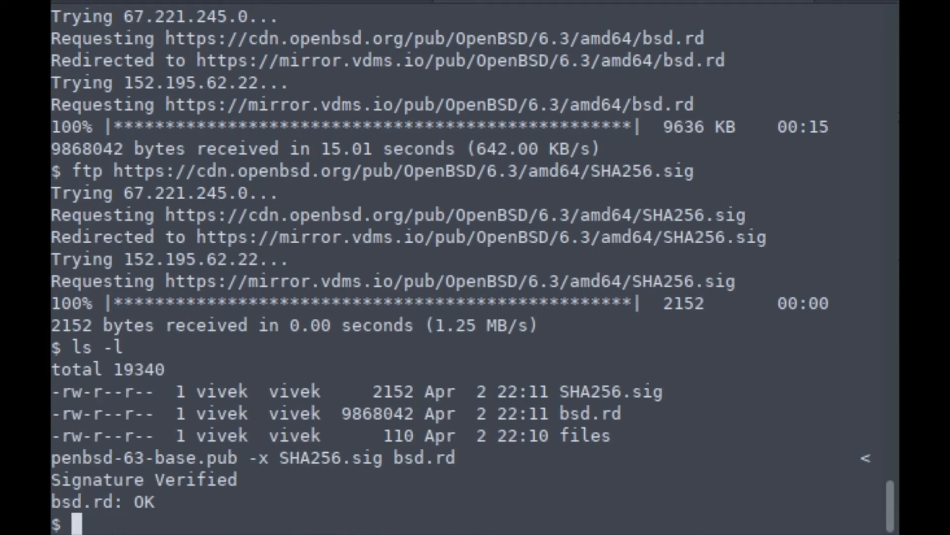
type("su -")
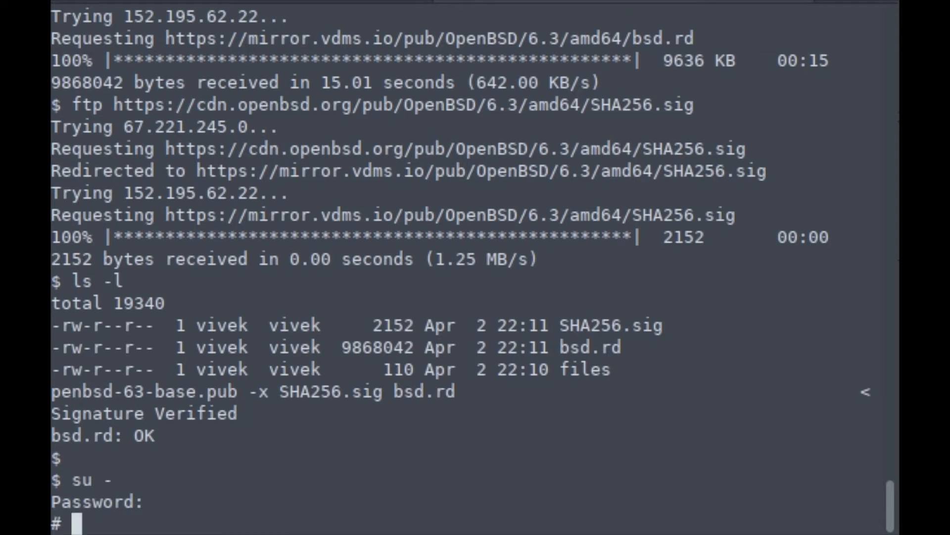
- Move the verified bsd.rd from /home/vivek to the filesystem root
type("pwd")
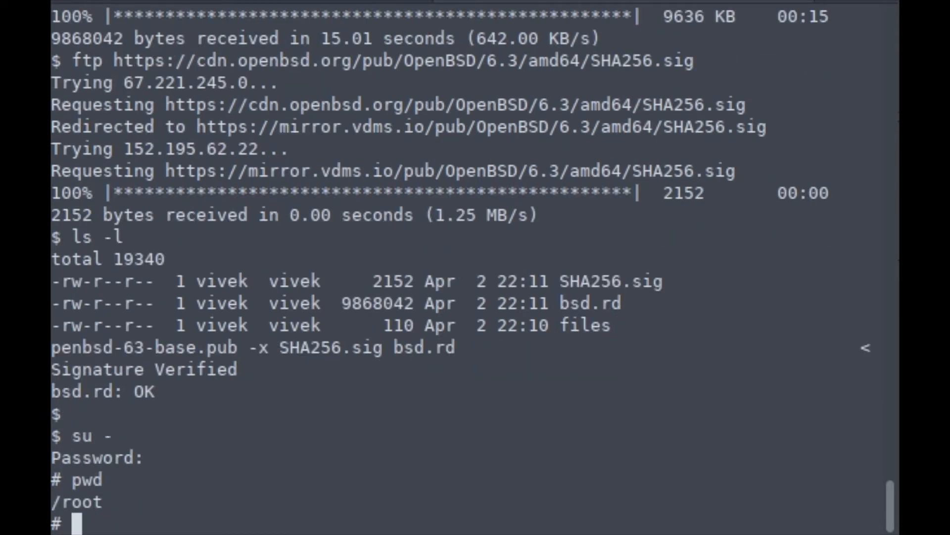
type("cd /home/vivek/")
type("mv -")
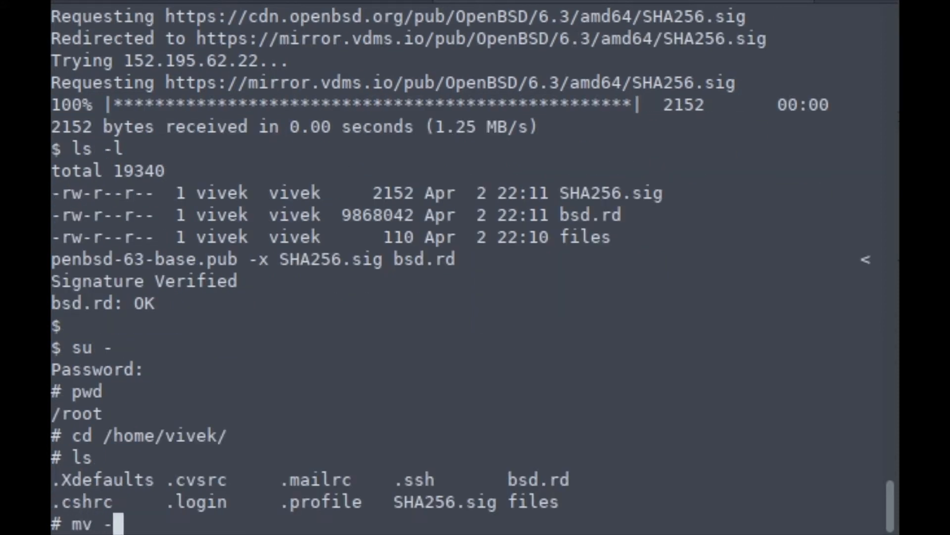
type("v bsd.rd /")
type("cd")
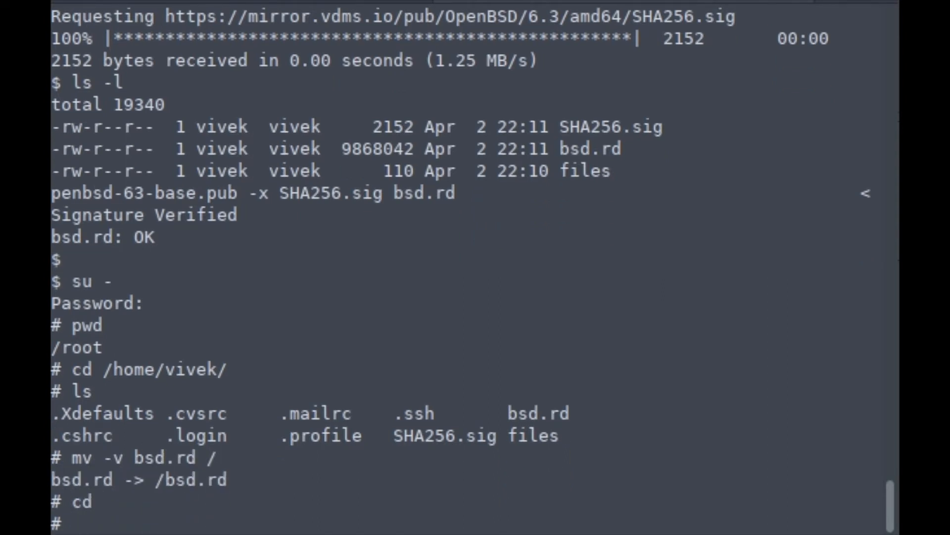
- Remove /usr/share/man and /usr/share/compile recursively and change to /
type("rm -r /usr/share/man")
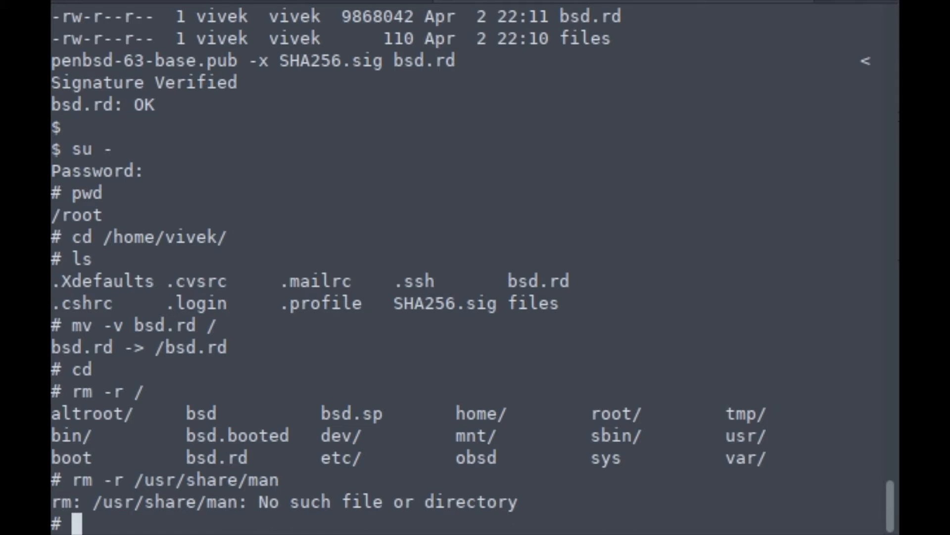
type("rm -r /usr/")
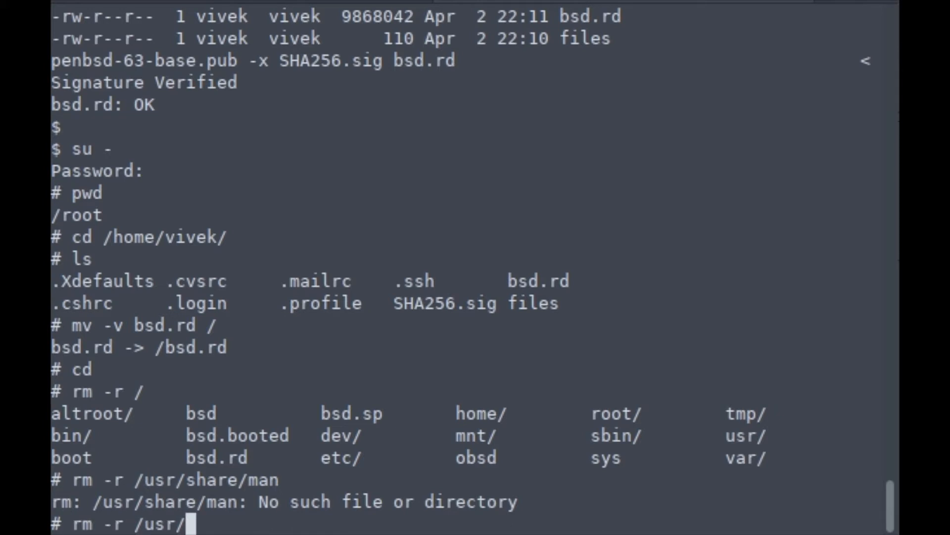
type("share/compile/")
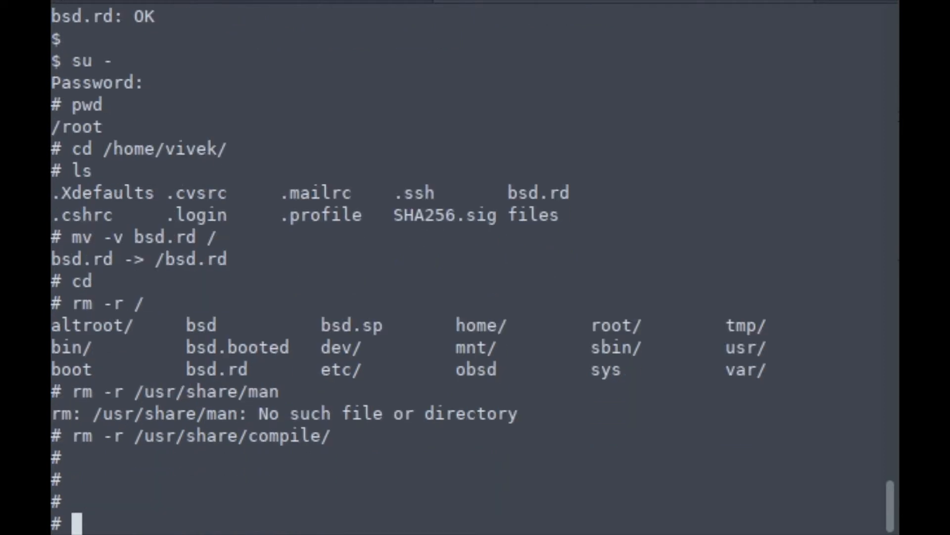
type("cd /")
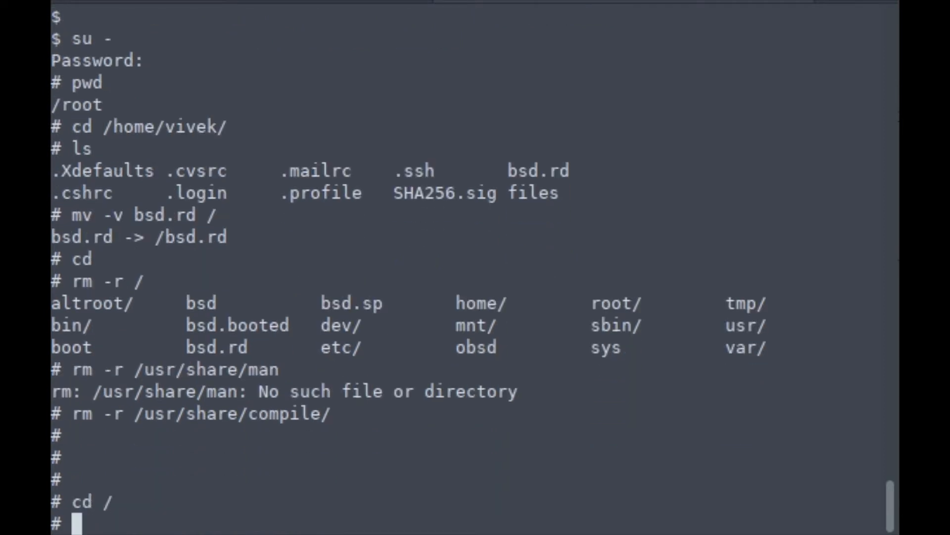
- Check ifconfig and that /etc/hostname.vio0 uses dhcp, then reboot the machine
type("ifconfig")
type("cat")
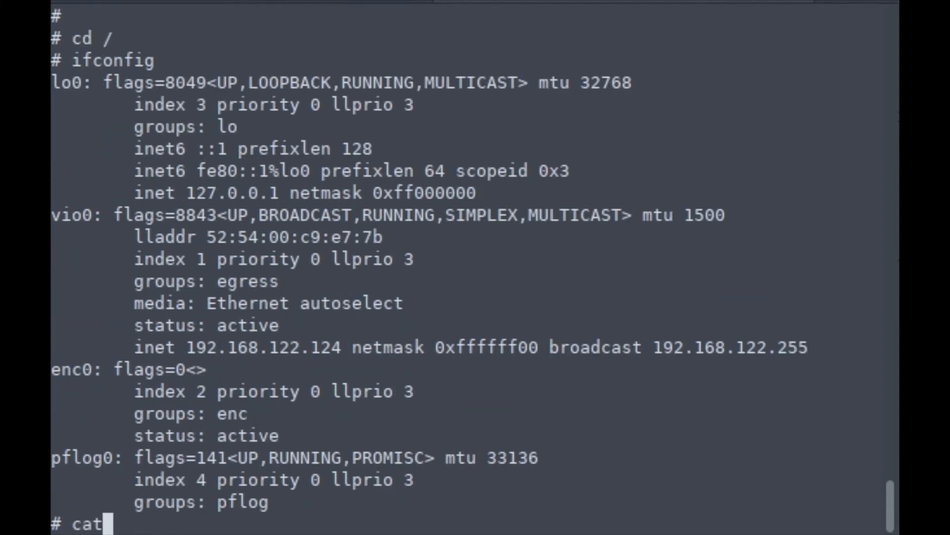
type("/etc/hostname.vio0")
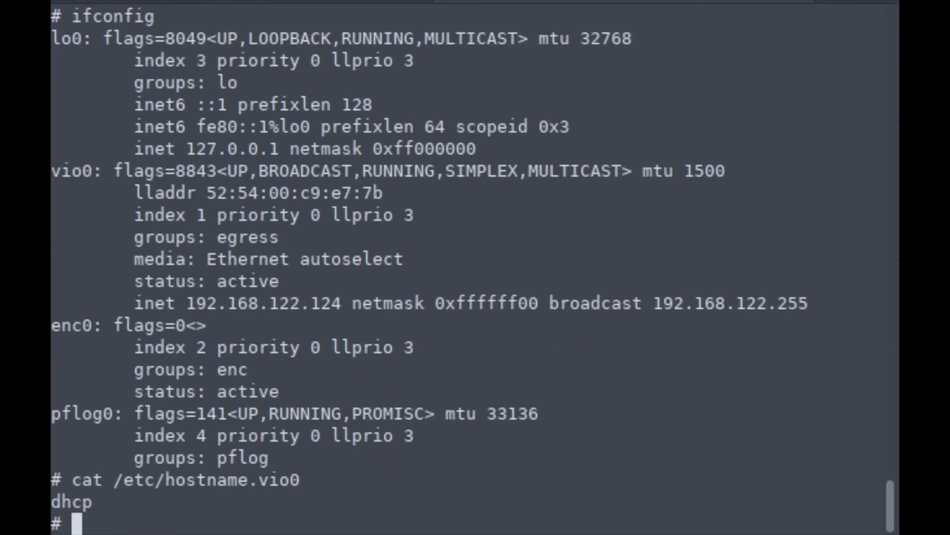
type("rebo")
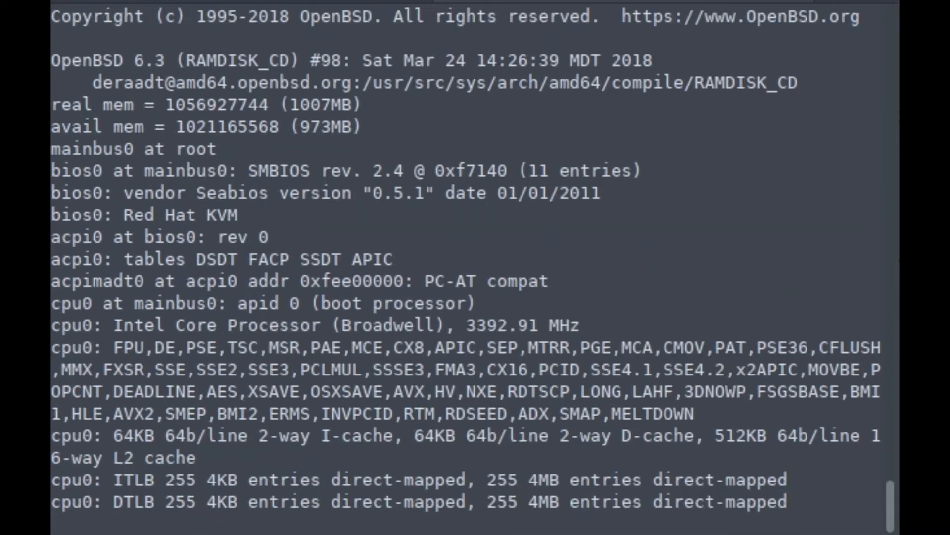
- Let the 6.3 RAMDISK_CD kernel boot from /bsd.rd through to the installer prompt
scroll("down", 3)
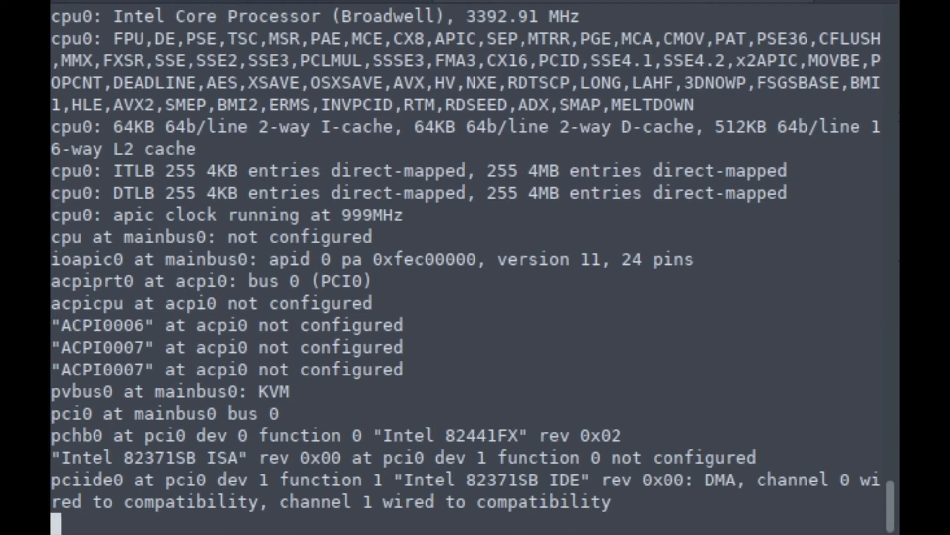
scroll("down", 3)
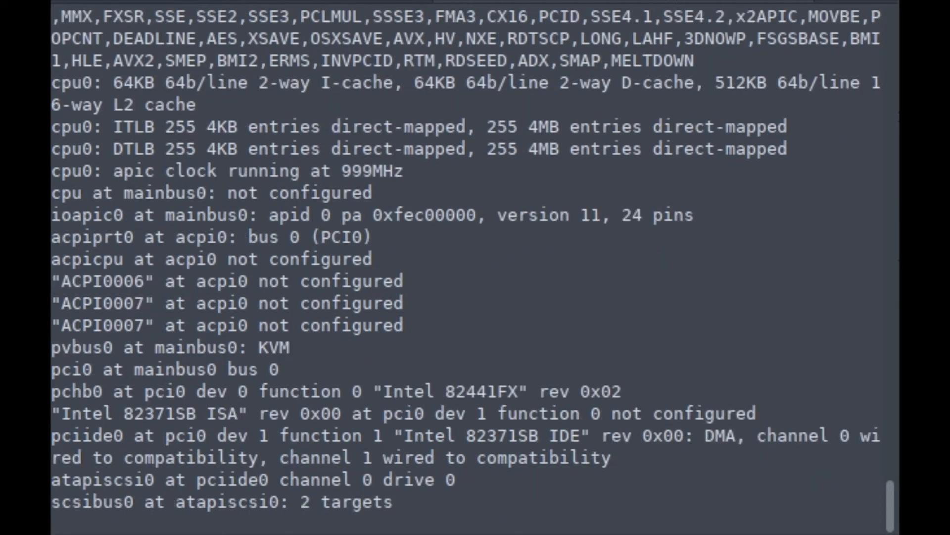
scroll("down", 3)
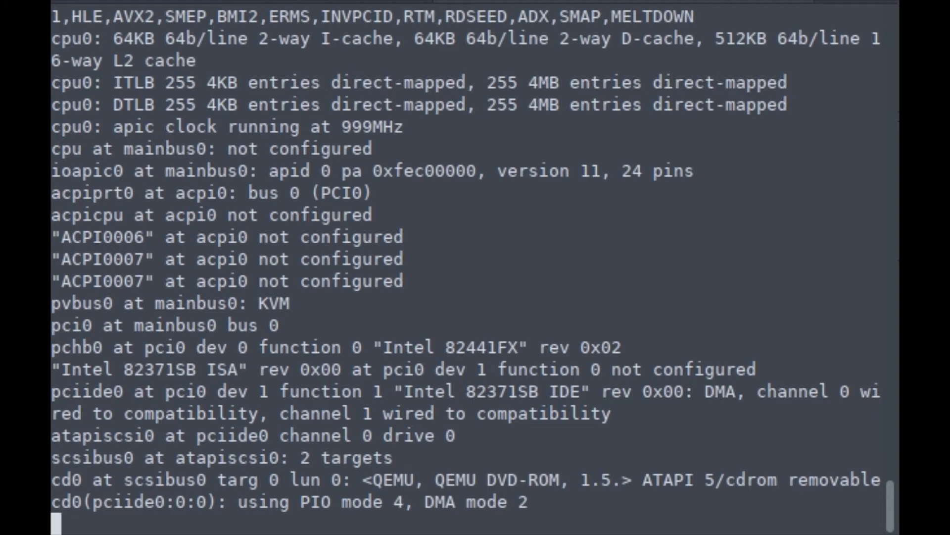
scroll("down", 3)
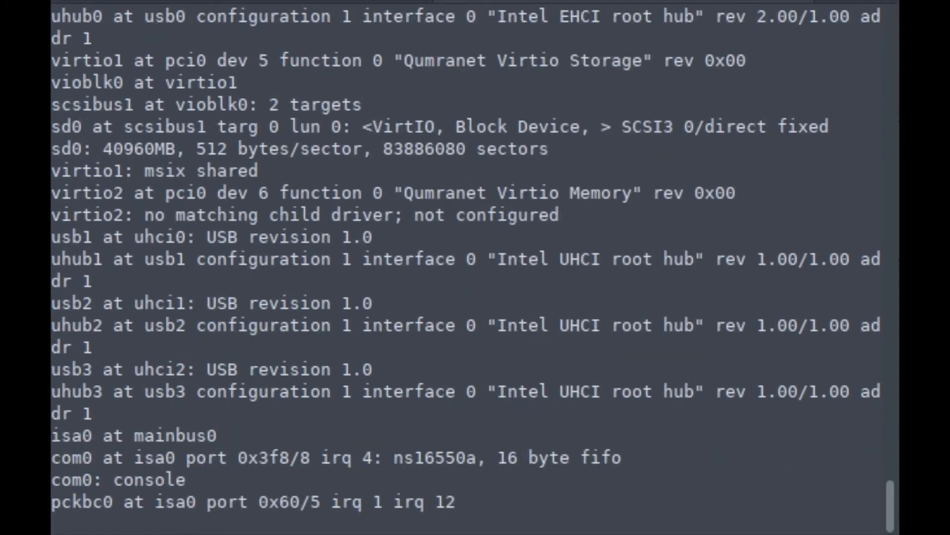
scroll("down", 3)
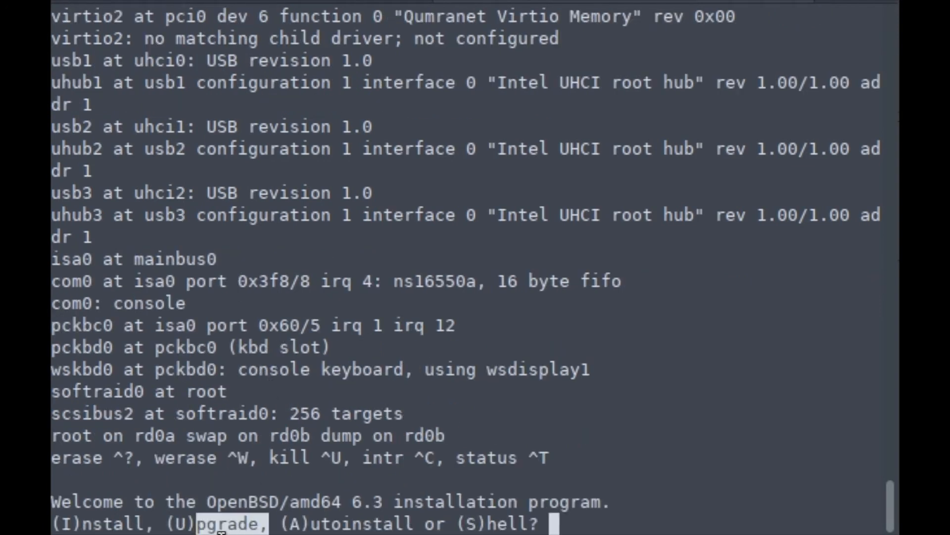
- Choose Upgrade and accept defaults for terminal, fsck, and no HTTP proxy to reach set selection
type("U")
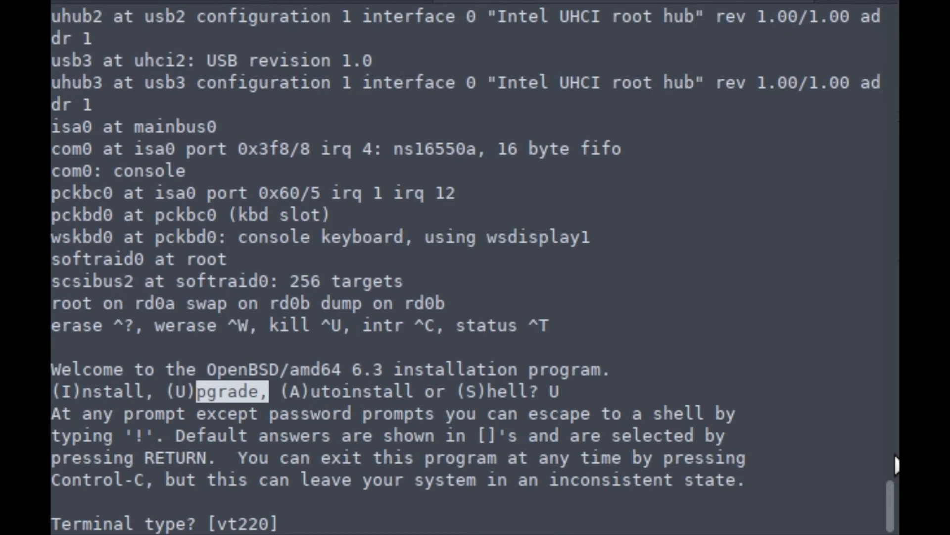
key("Return")
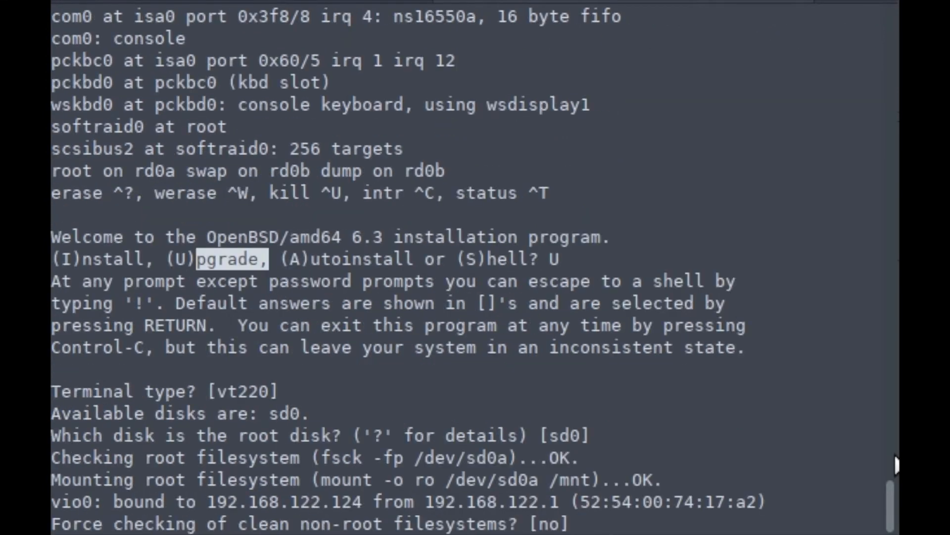
key("Return")
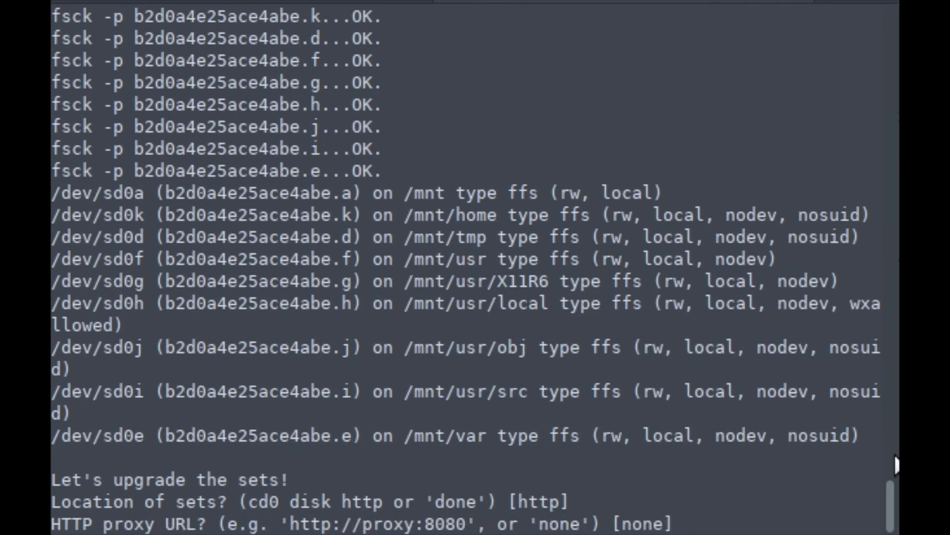
key("Return")
type("-")
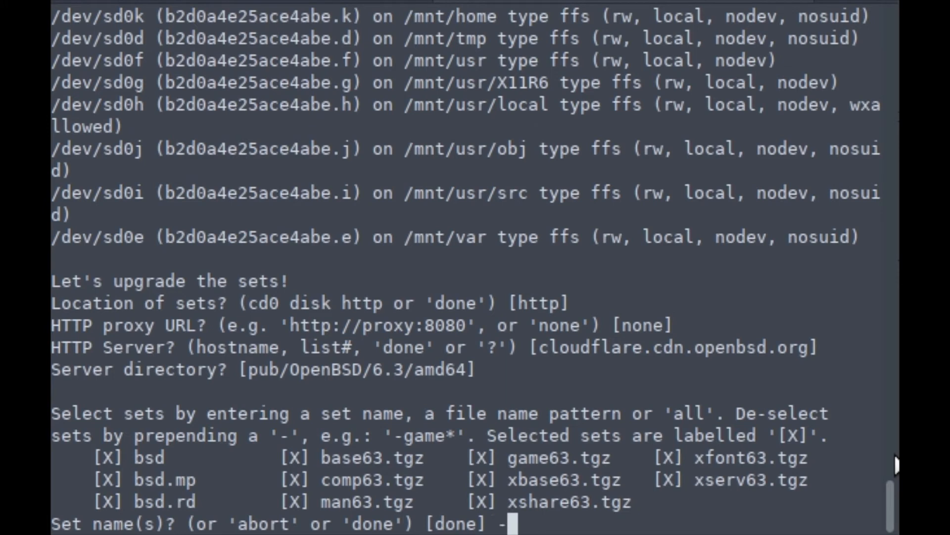
- Deselect the game and X sets with -g* and -x*, then let the remaining 6.3 sets download and verify
type("g*")
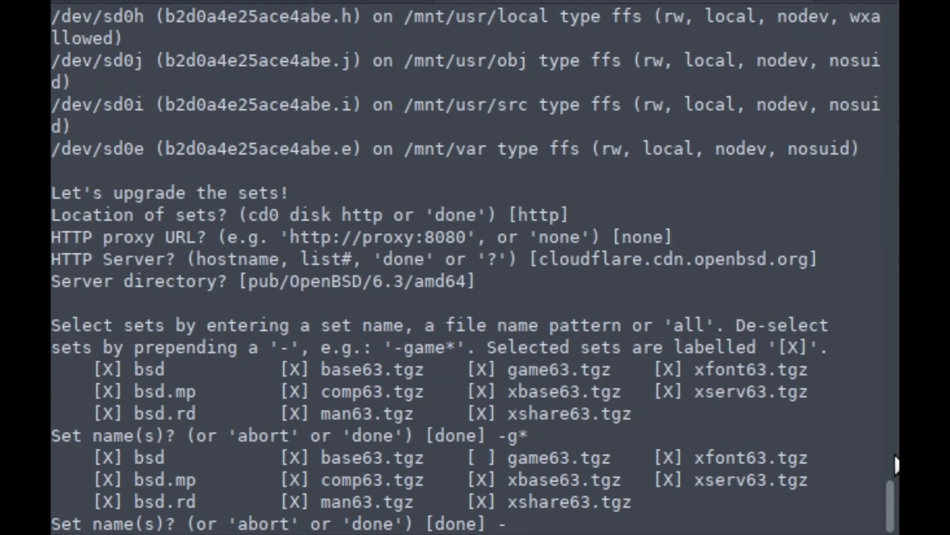
type("-x*")
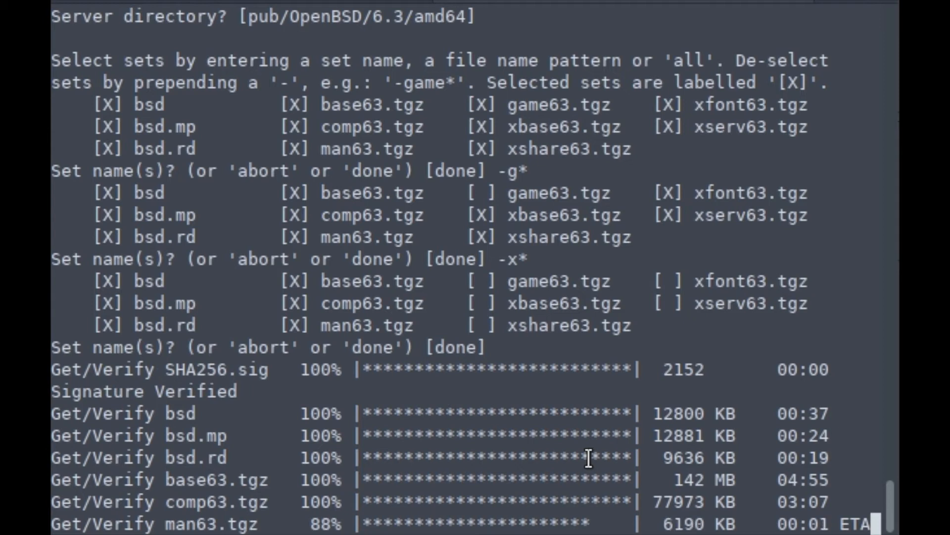
scroll("down", 3)
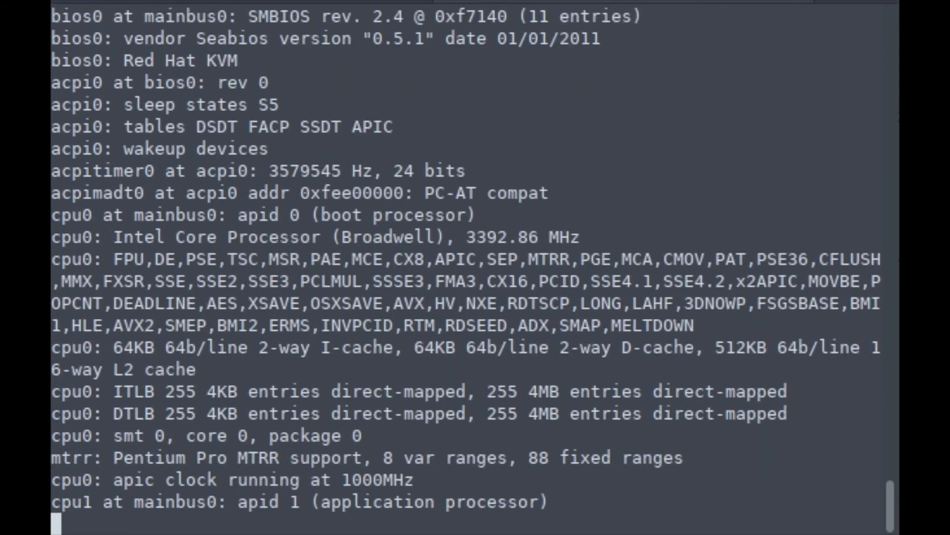
- Watch the upgraded 6.3 kernel boot through hardware detection to the login prompt
scroll("down", 3)
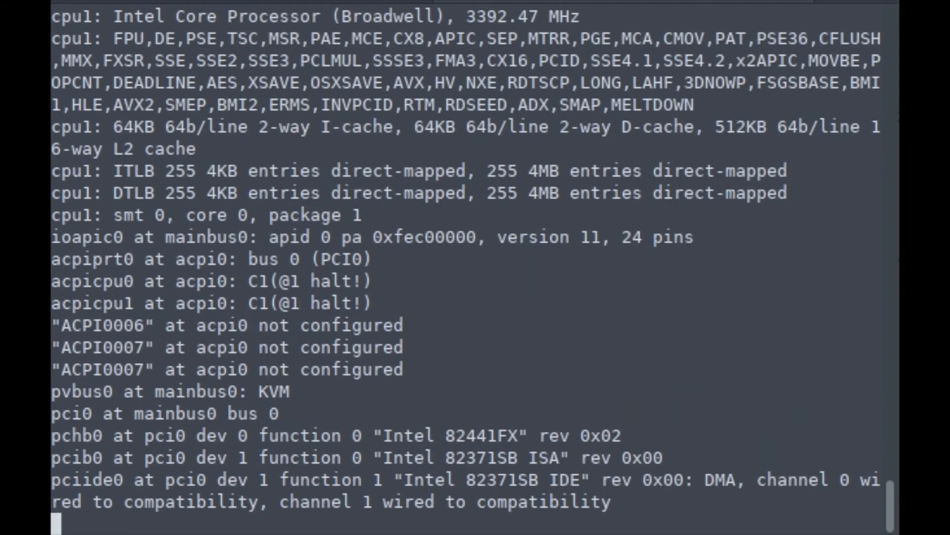
scroll("down", 3)
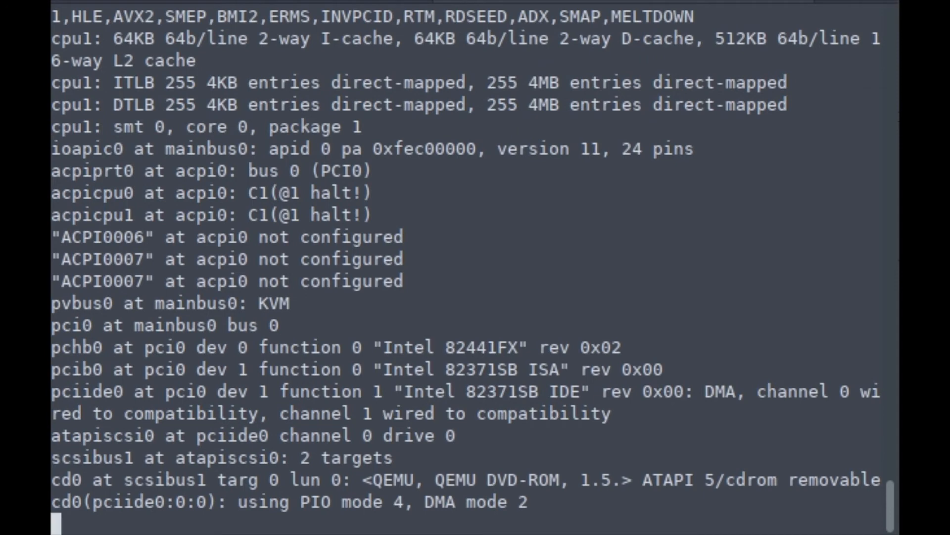
scroll("down", 3)
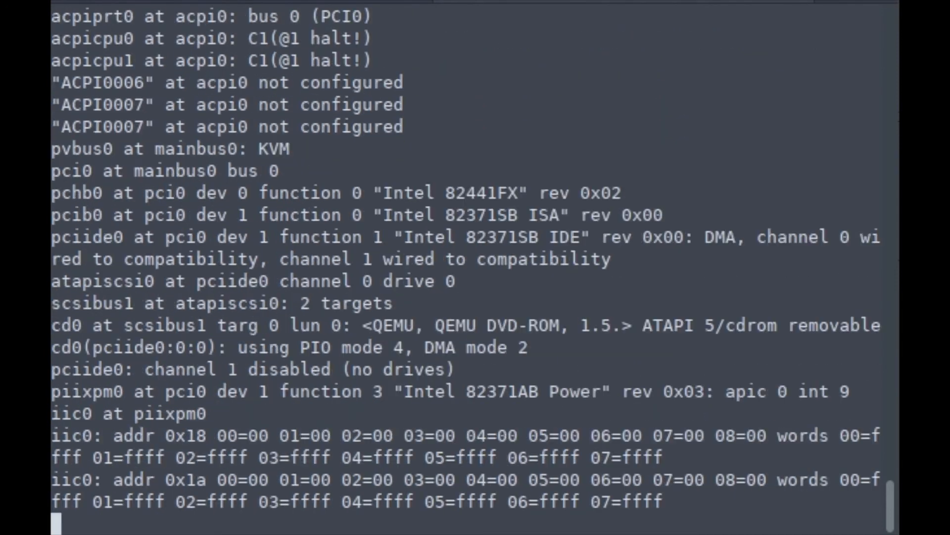
scroll("down", 3)
type("una")
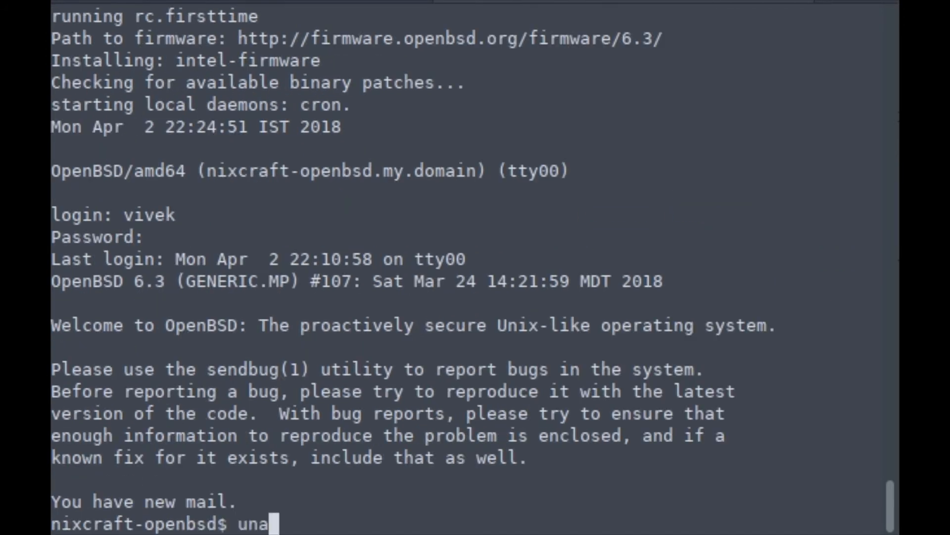
- Read the mail queue, quit with q keeping all messages, and clear the screen
type("mail")
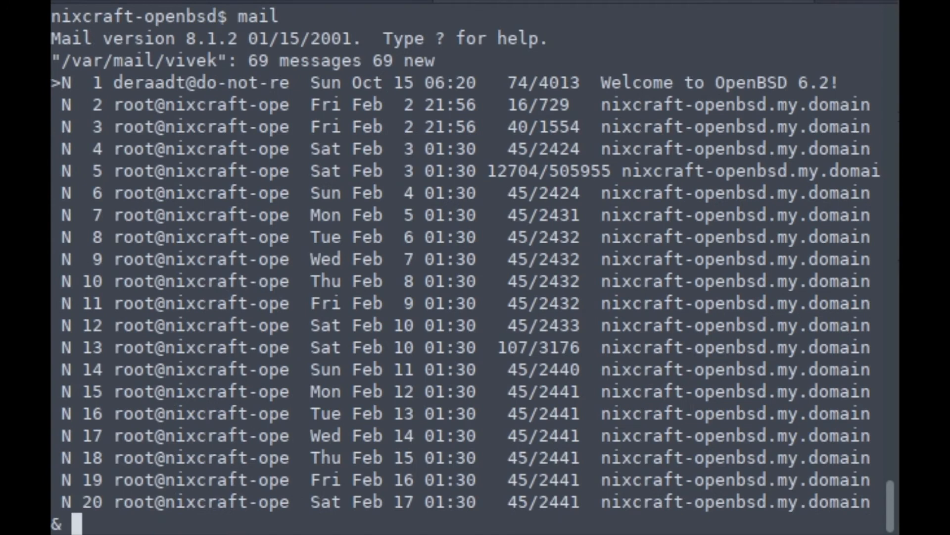
type("q")
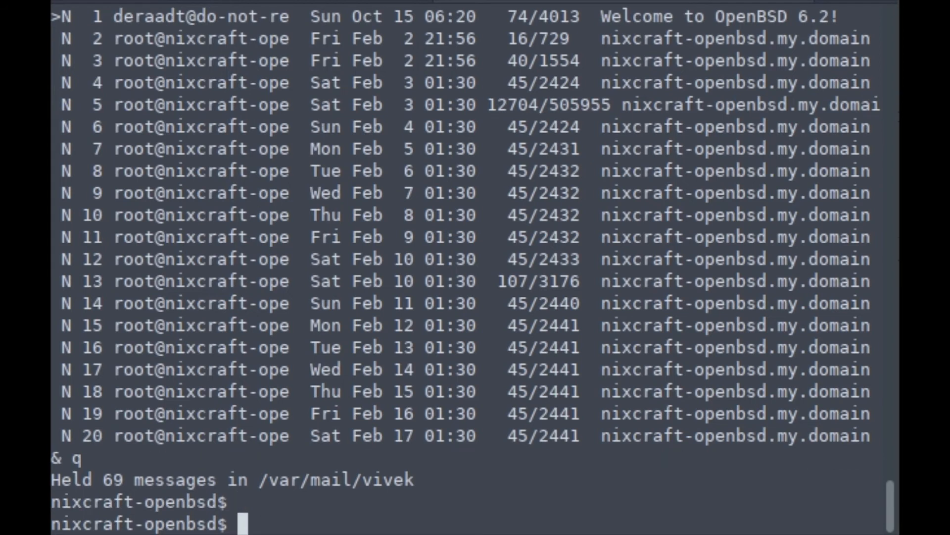
type("clear")
type("uname -a")
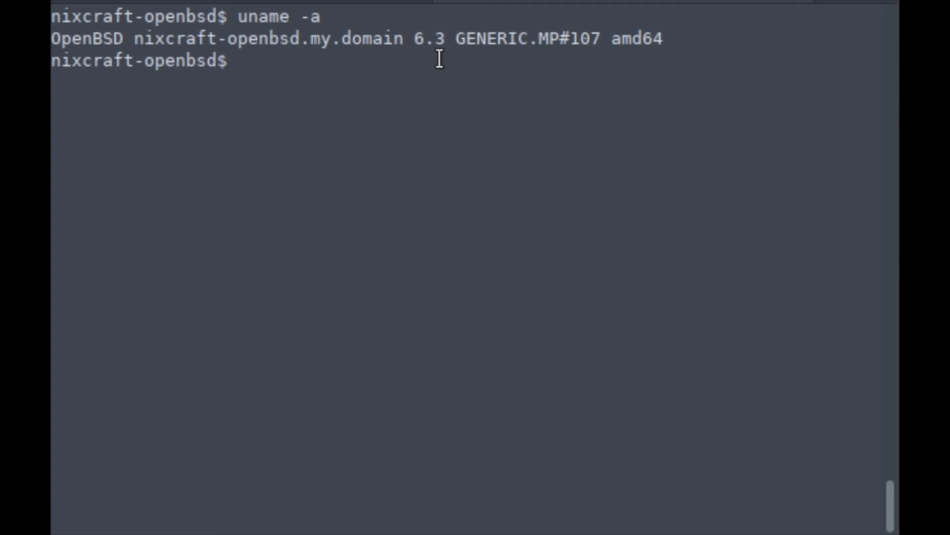
- Become root with su - and start sysmerge to merge the 6.3 configuration files
type("su -")
type("m")
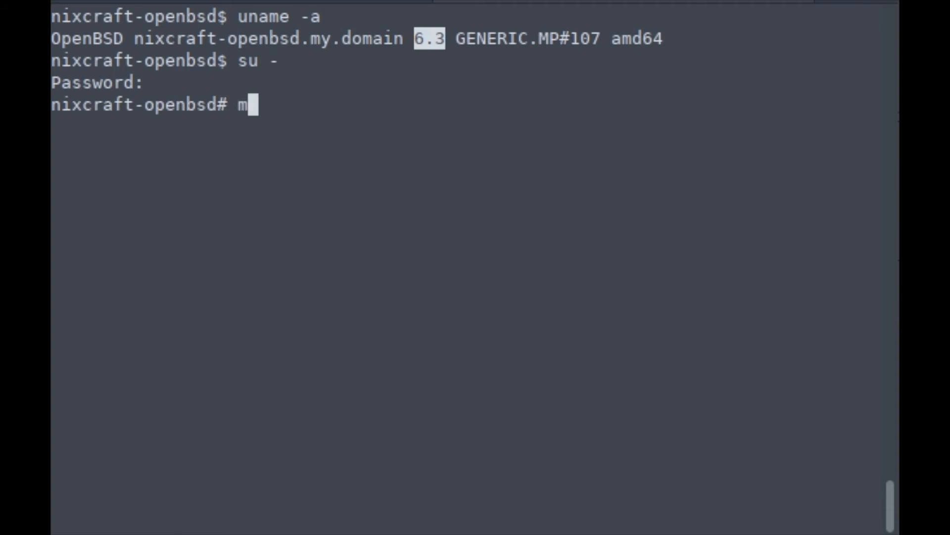
type("an sys")
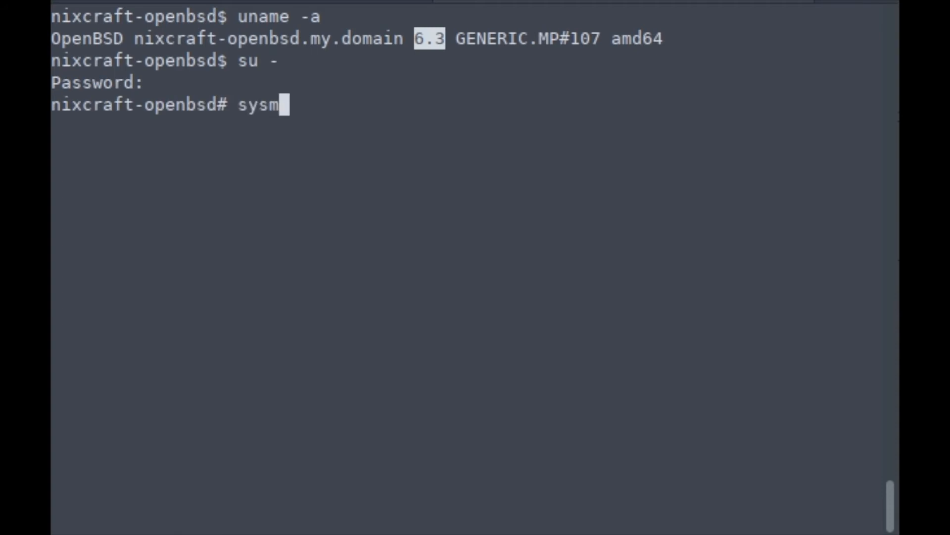
type("erge")
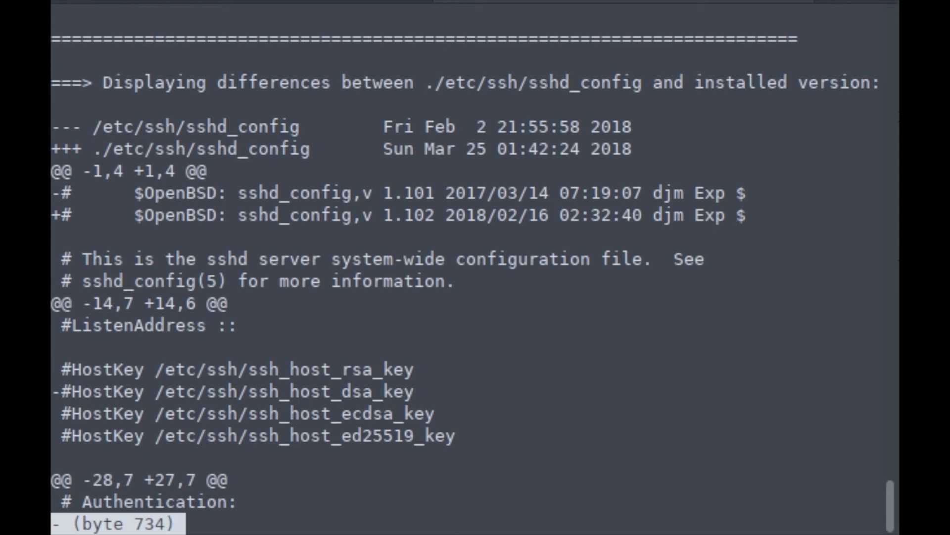
- Answer i to install the new /etc/ssh/sshd_config, then start pkg_add -u
scroll("down", 3)
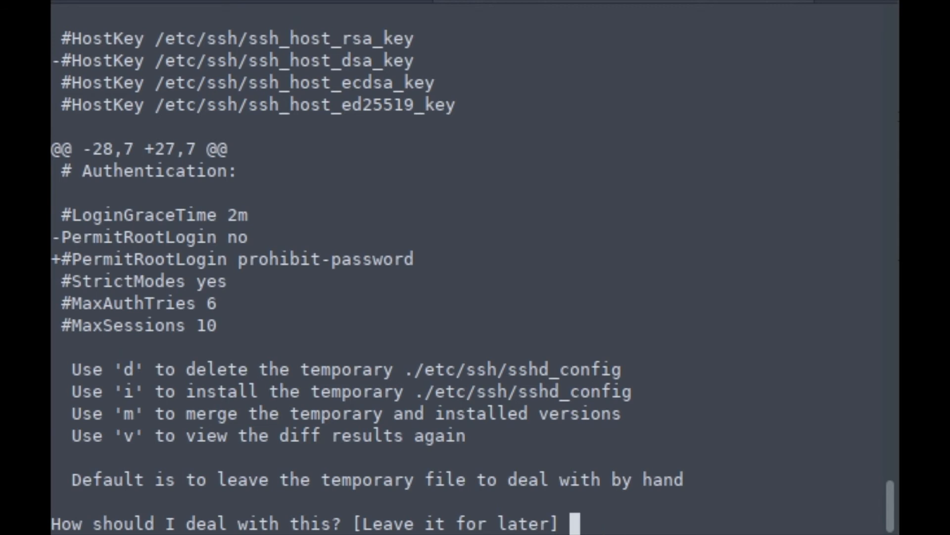
type("i")
type("cd")
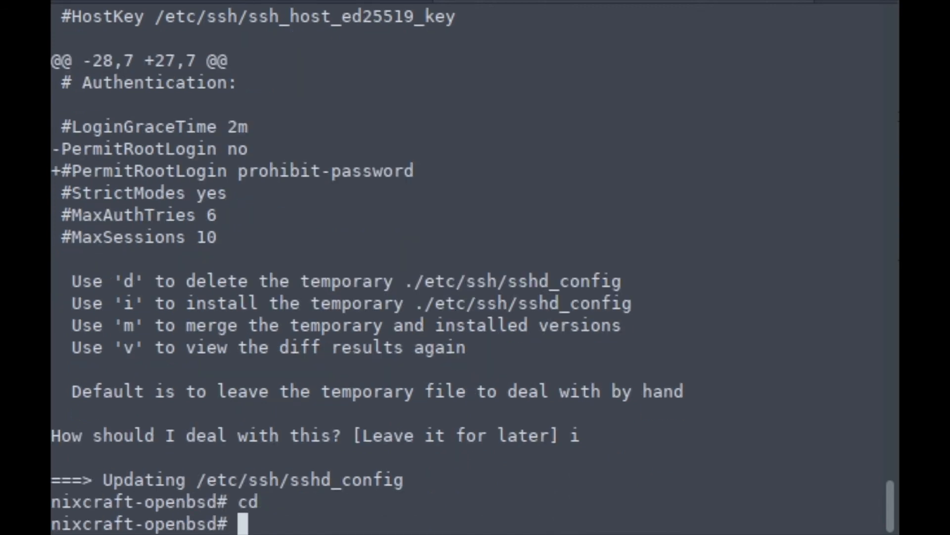
type("pkg_add -u -v")
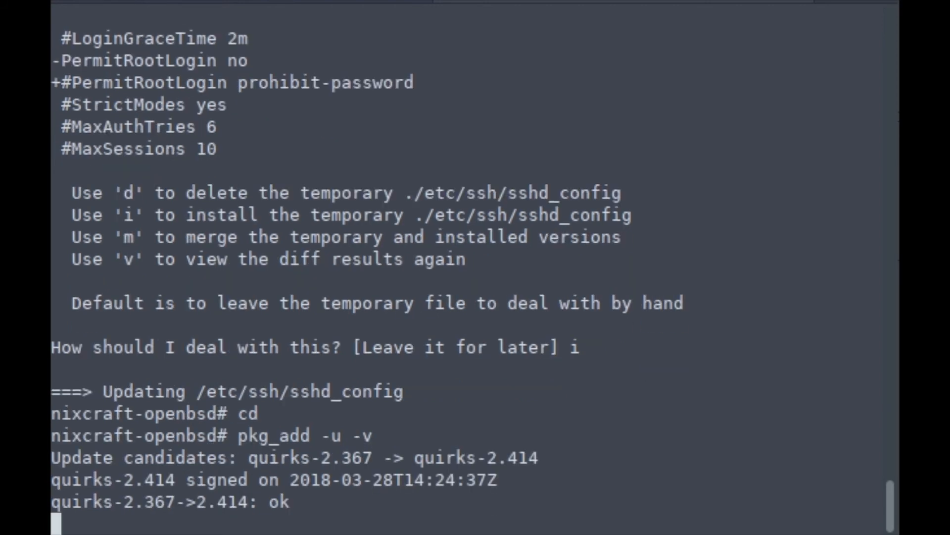
- Let pkg_add -u finish updating quirks, lftp, libidn and rsync, then reboot the machine
scroll("down", 3)
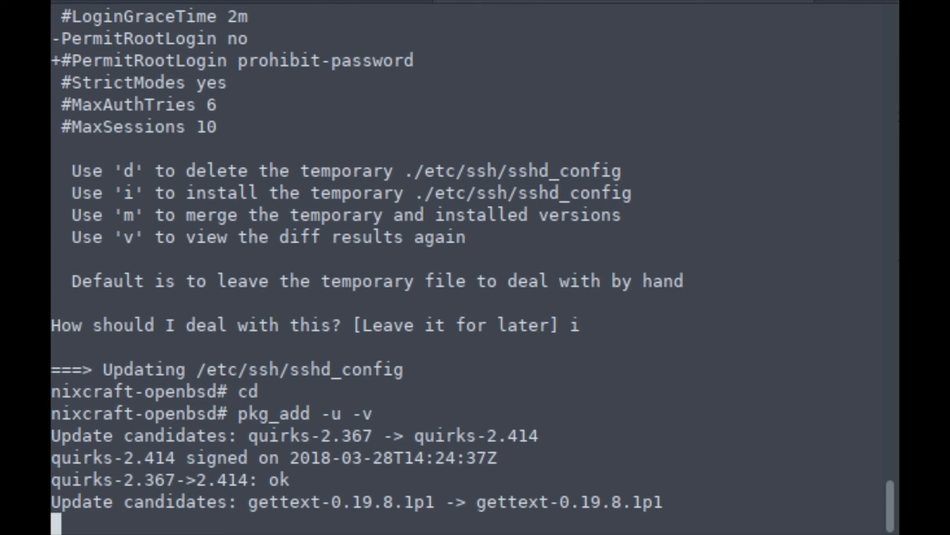
scroll("down", 3)
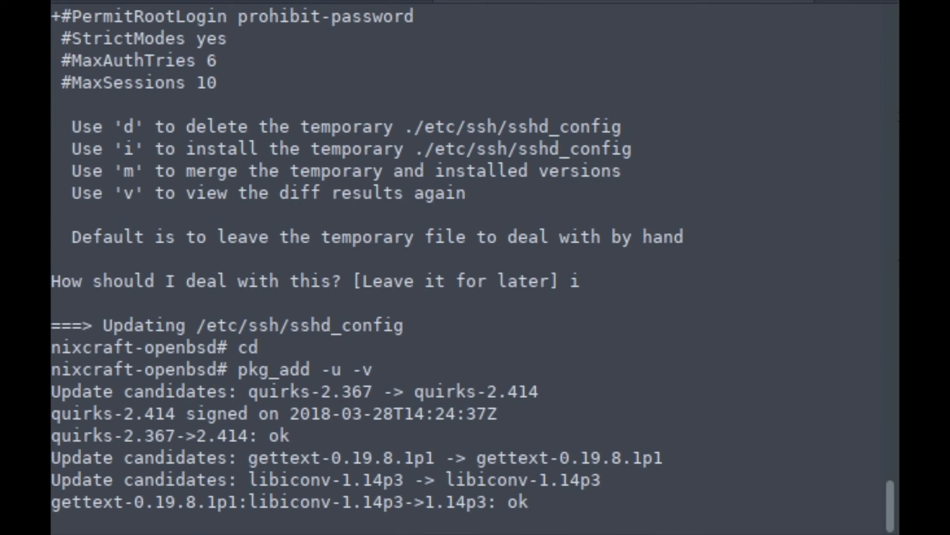
scroll("down", 3)
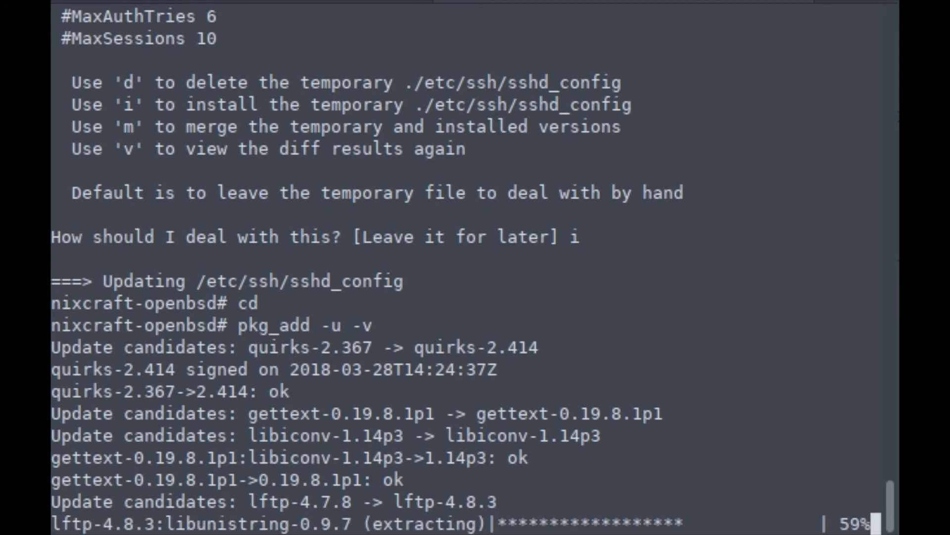
scroll("down", 3)
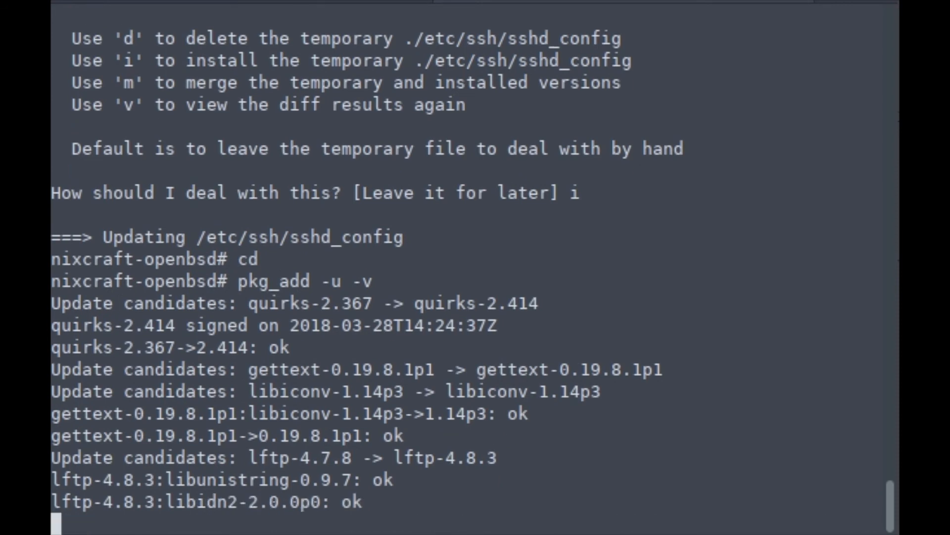
scroll("down", 3)
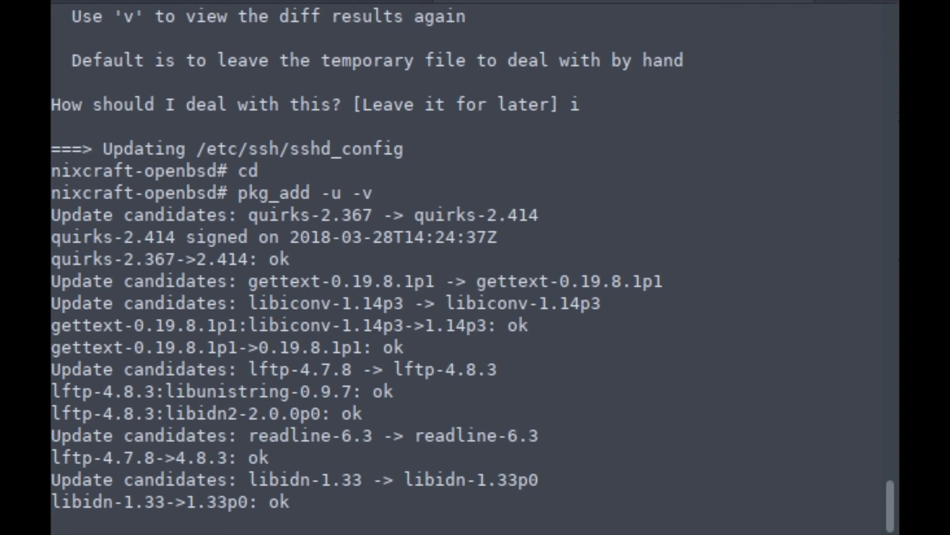
scroll("down", 3)
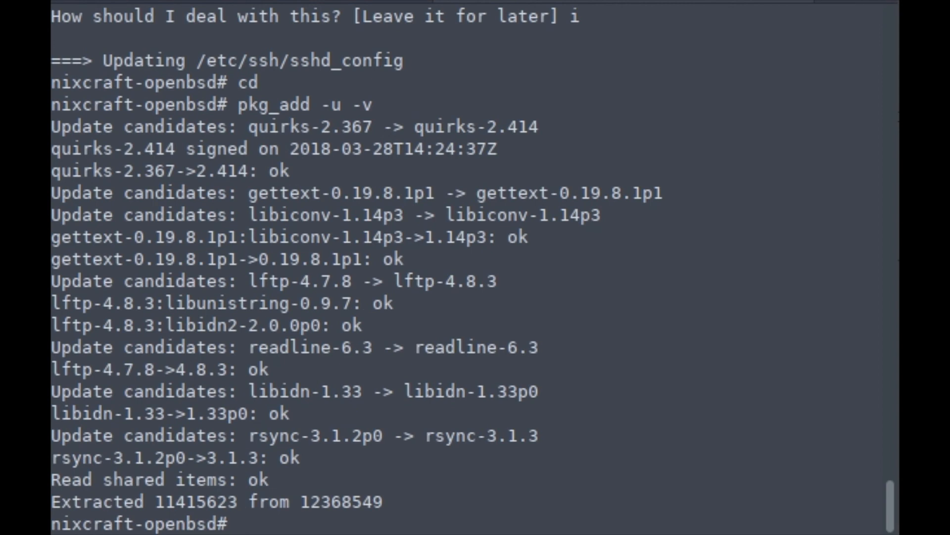
type("rebo")
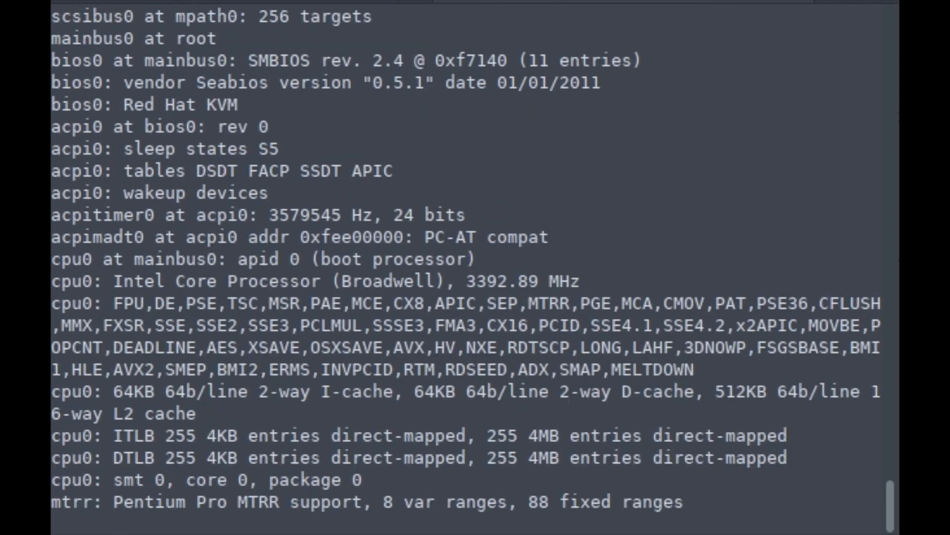
- Follow the boot messages through hardware detection until the 6.3 login prompt and shell return
scroll("down", 3)
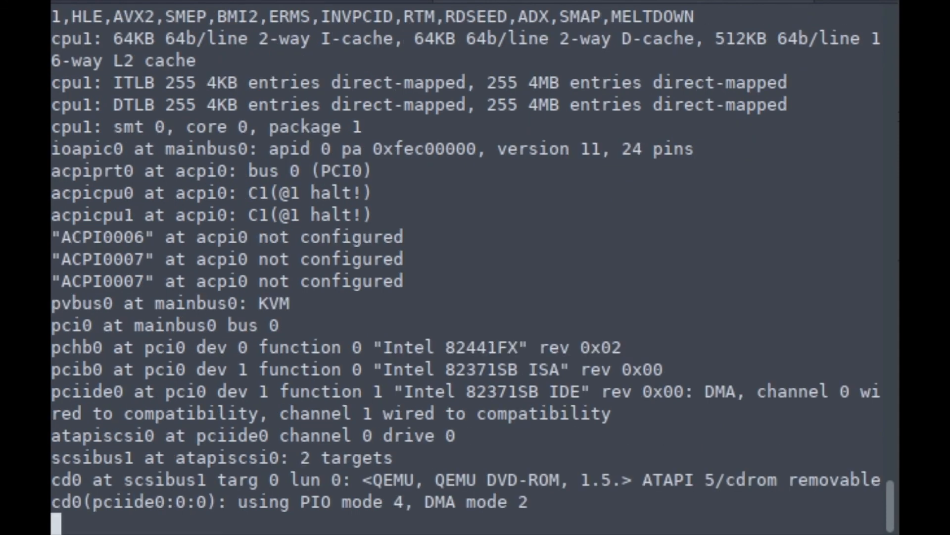
scroll("down", 3)
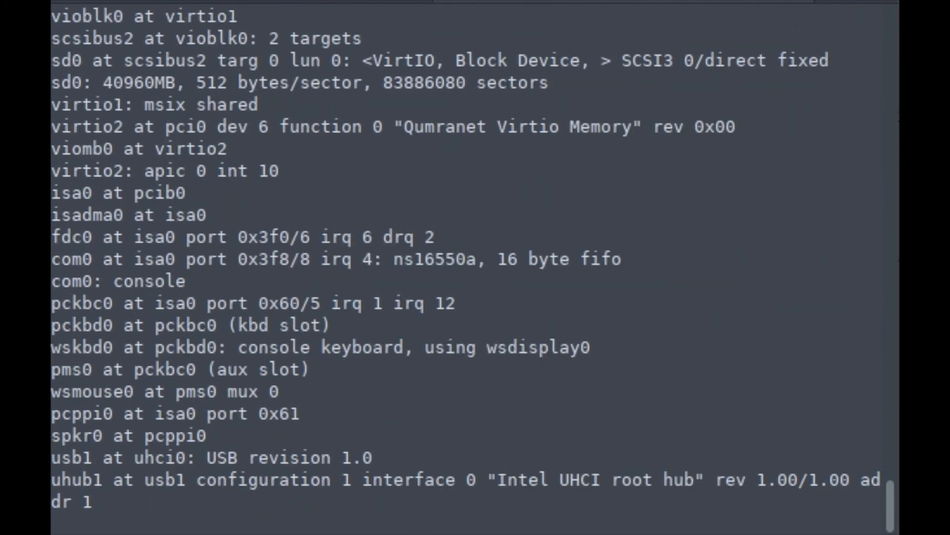
scroll("down", 3)
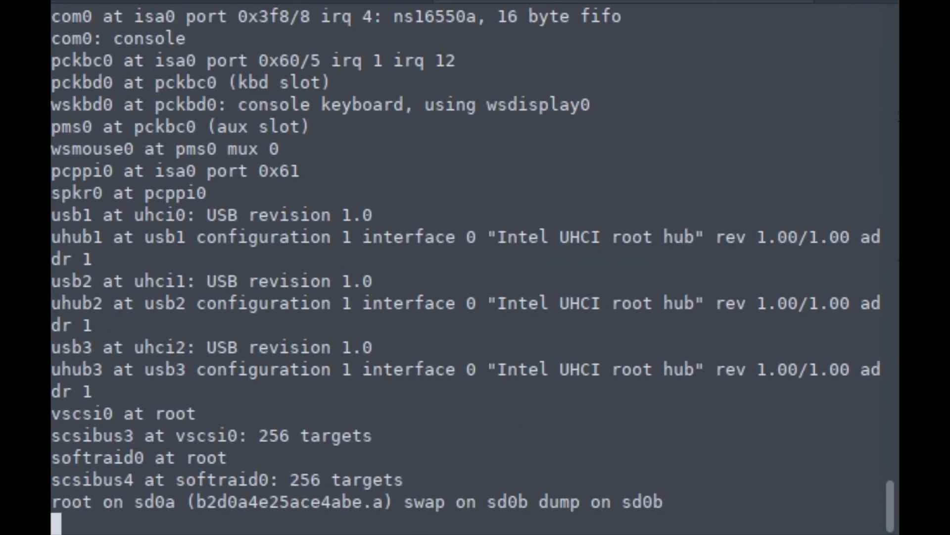
scroll("down", 3)
type("vivek")
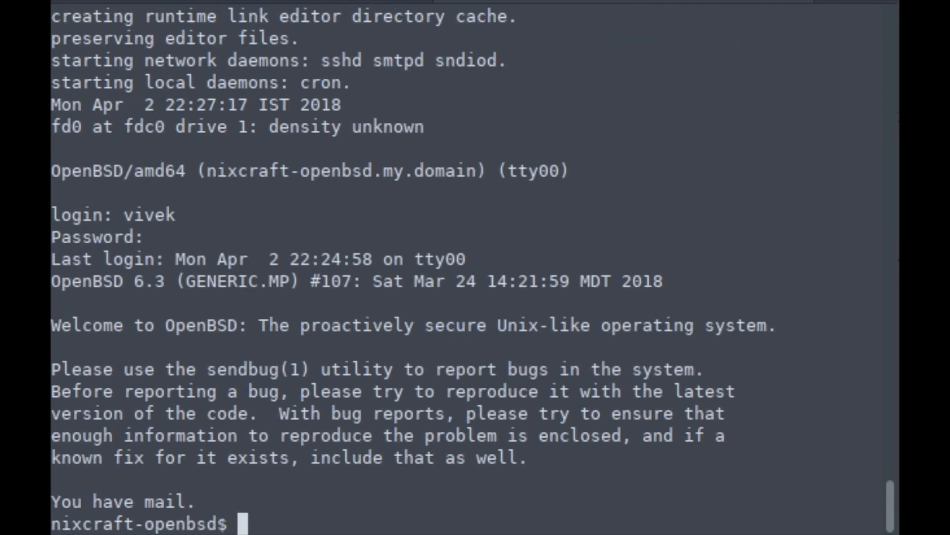
- As root, check mail shows nothing for root, ping google.com and stop it, then query uname -r
type("su -")
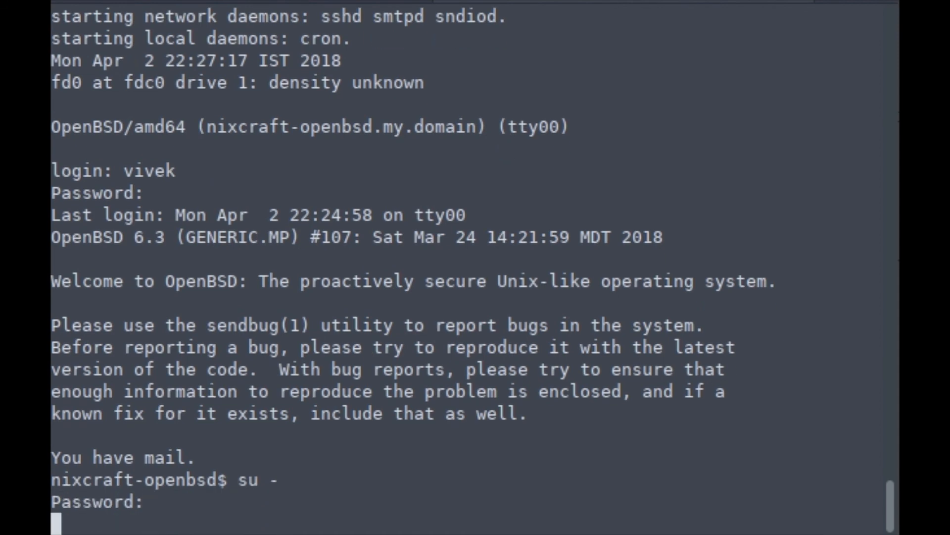
type("mail")
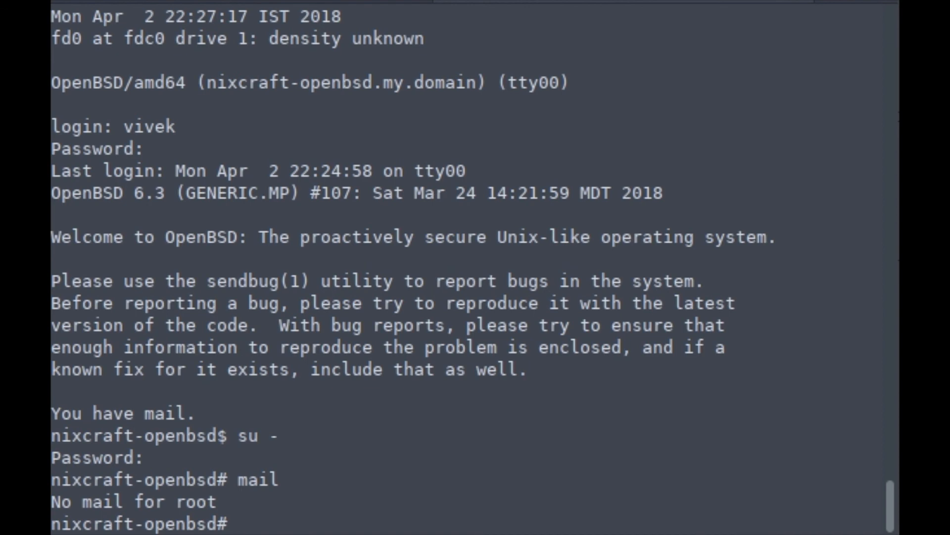
type("ping google.com")
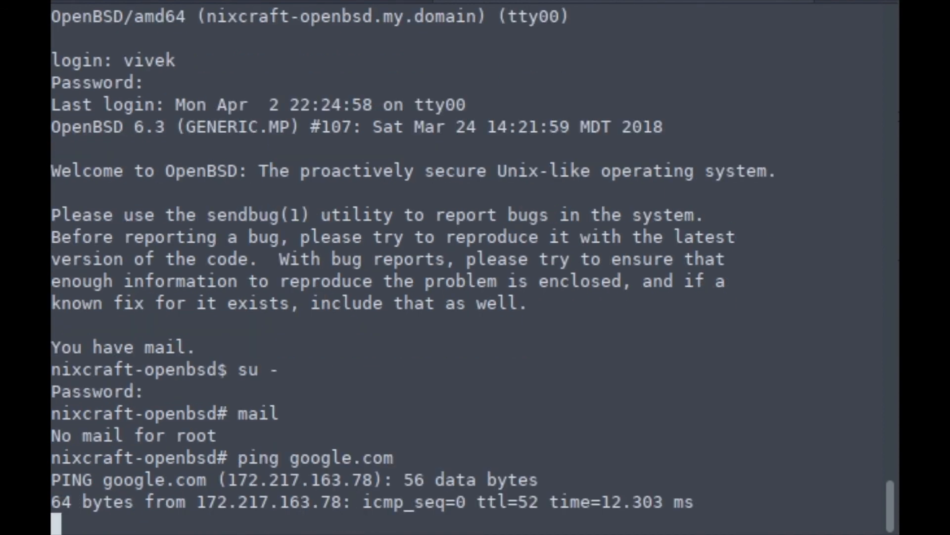
key("ctrl+c")
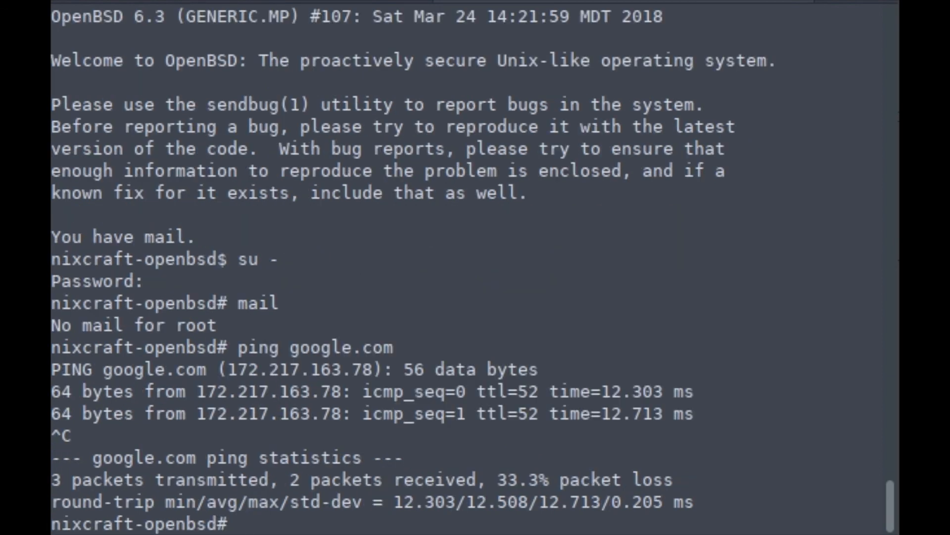
type("uname -r")
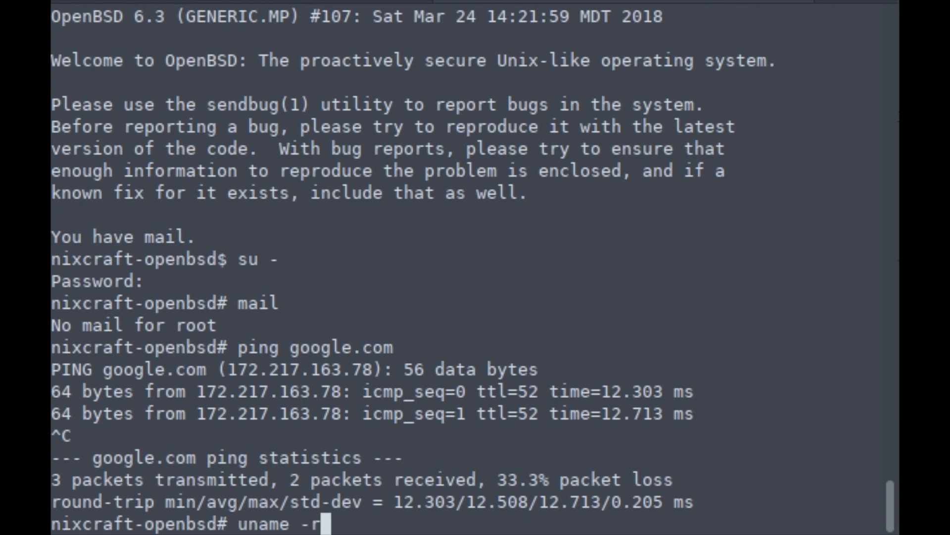